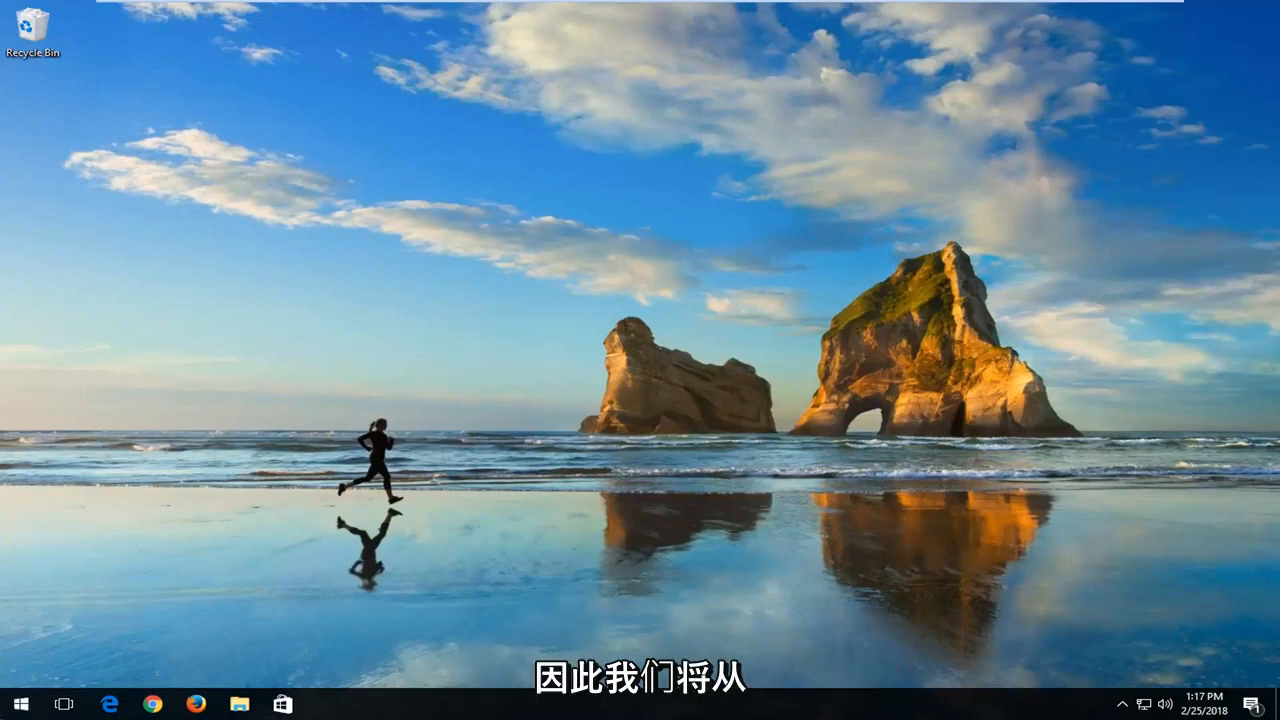
Step: Search the Start menu for "store" to find the Microsoft Store app
{"action": "left_click", "coordinate": [21, 703]}
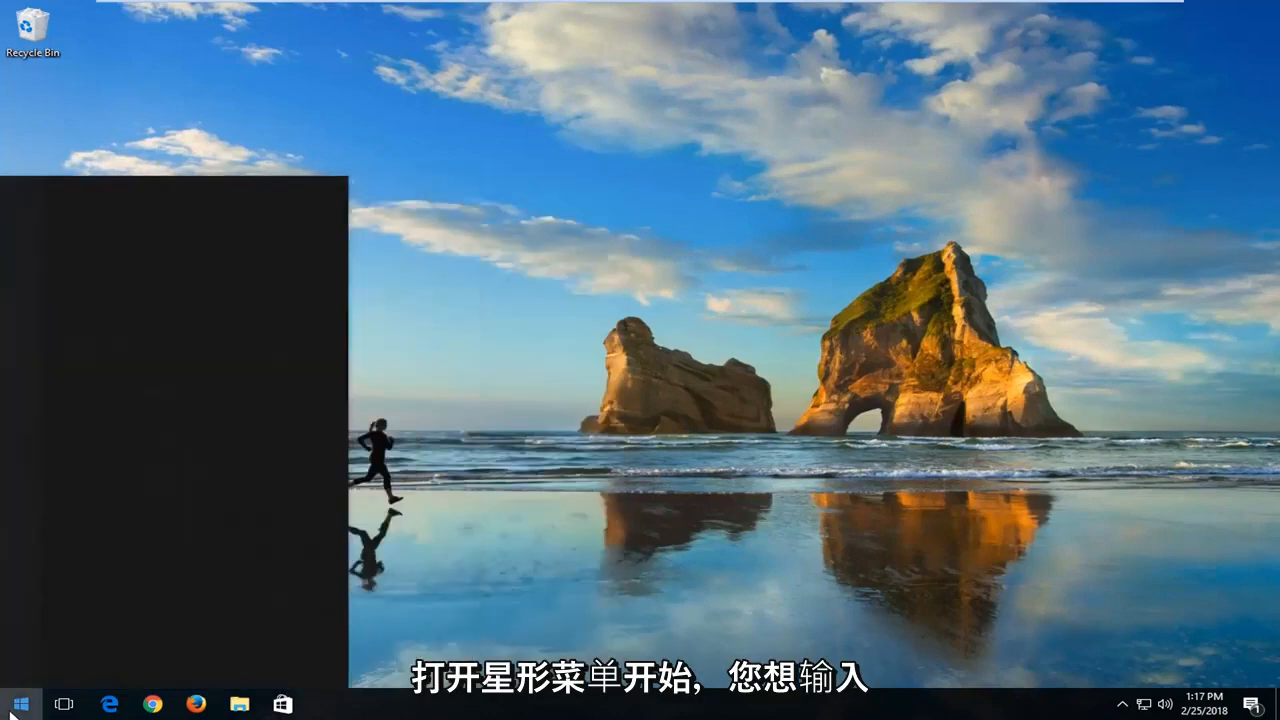
{"action": "type", "text": "store"}
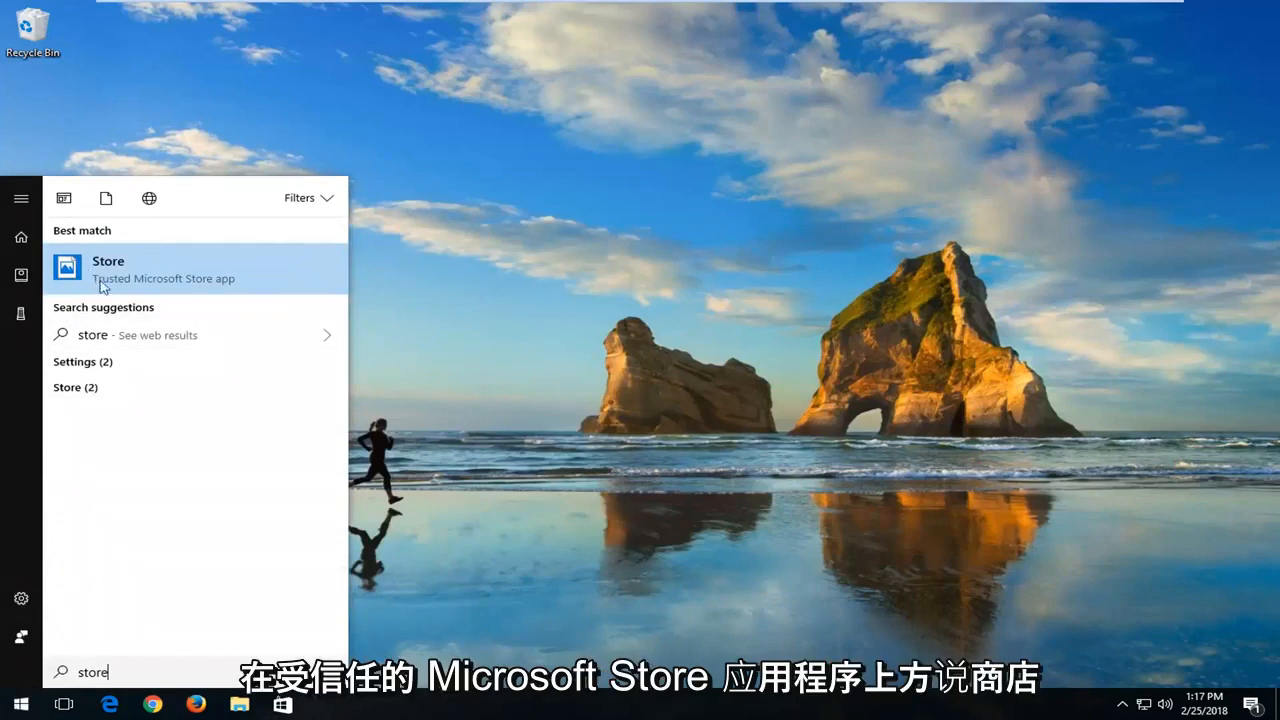
{"action": "mouse_move", "coordinate": [264, 280]}
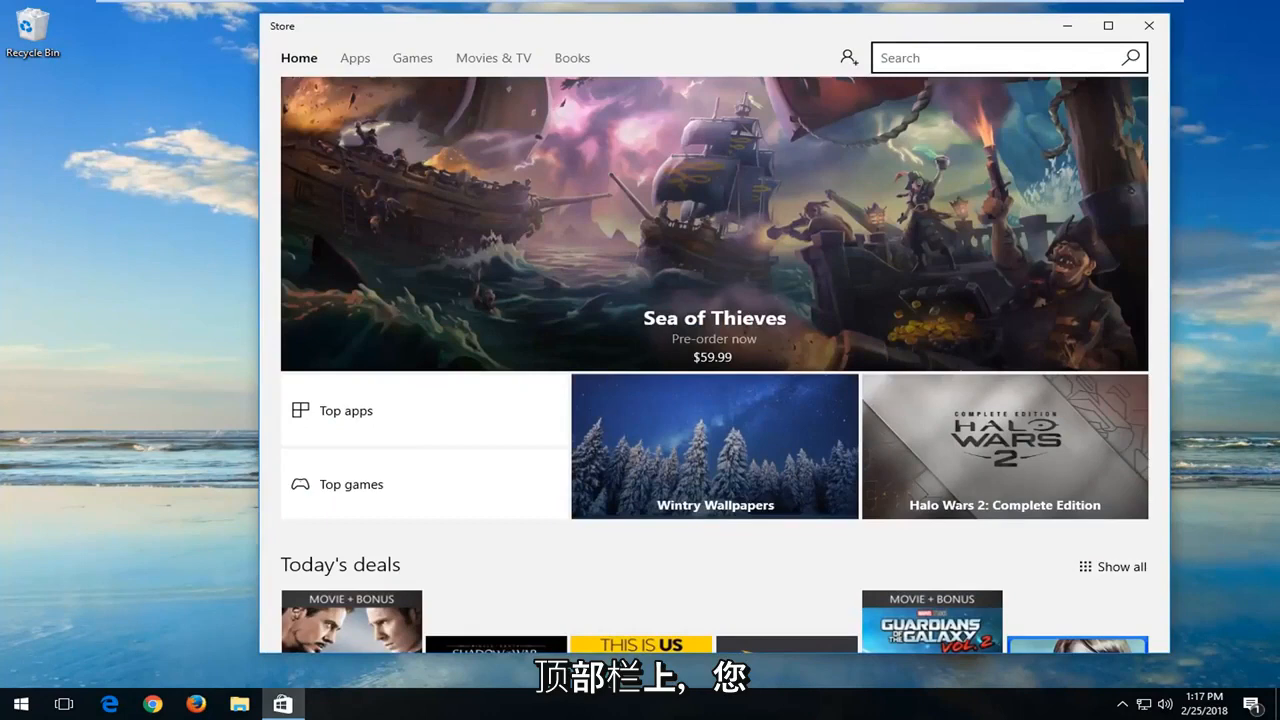
Step: Search the Store for "ins" and open the Instagram app's product page
{"action": "type", "text": "insta"}
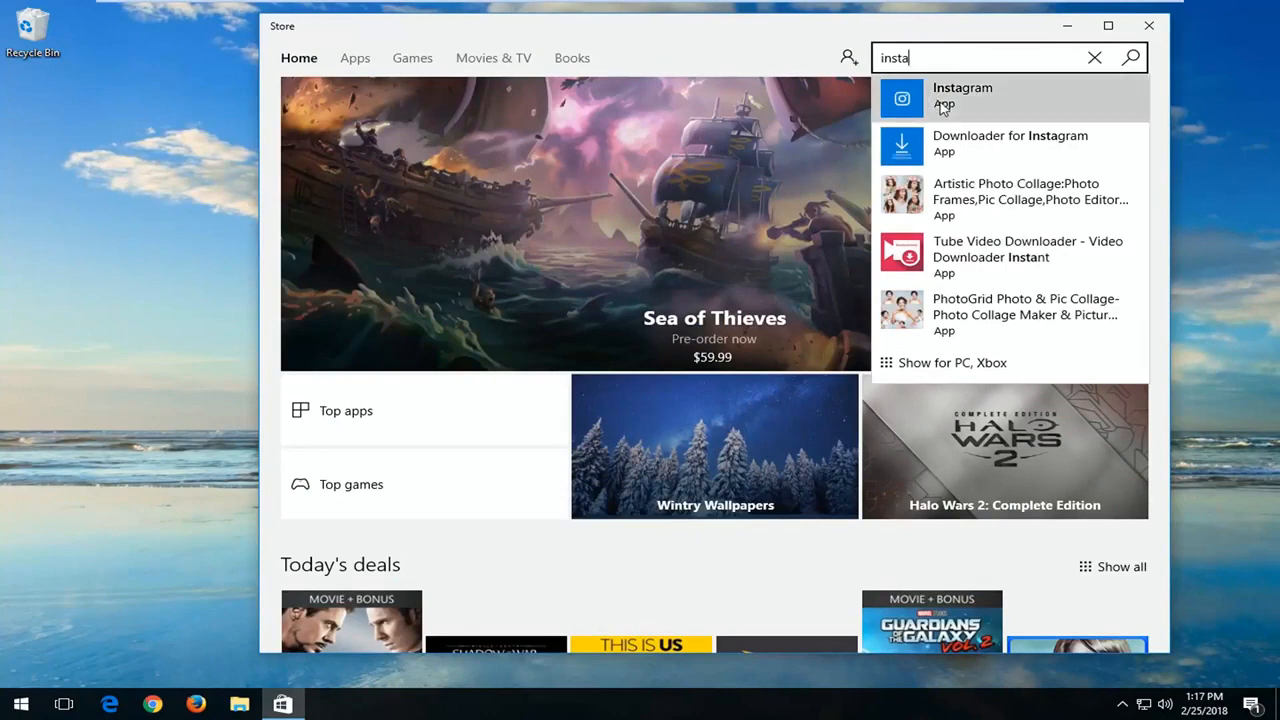
{"action": "left_click", "coordinate": [992, 96]}
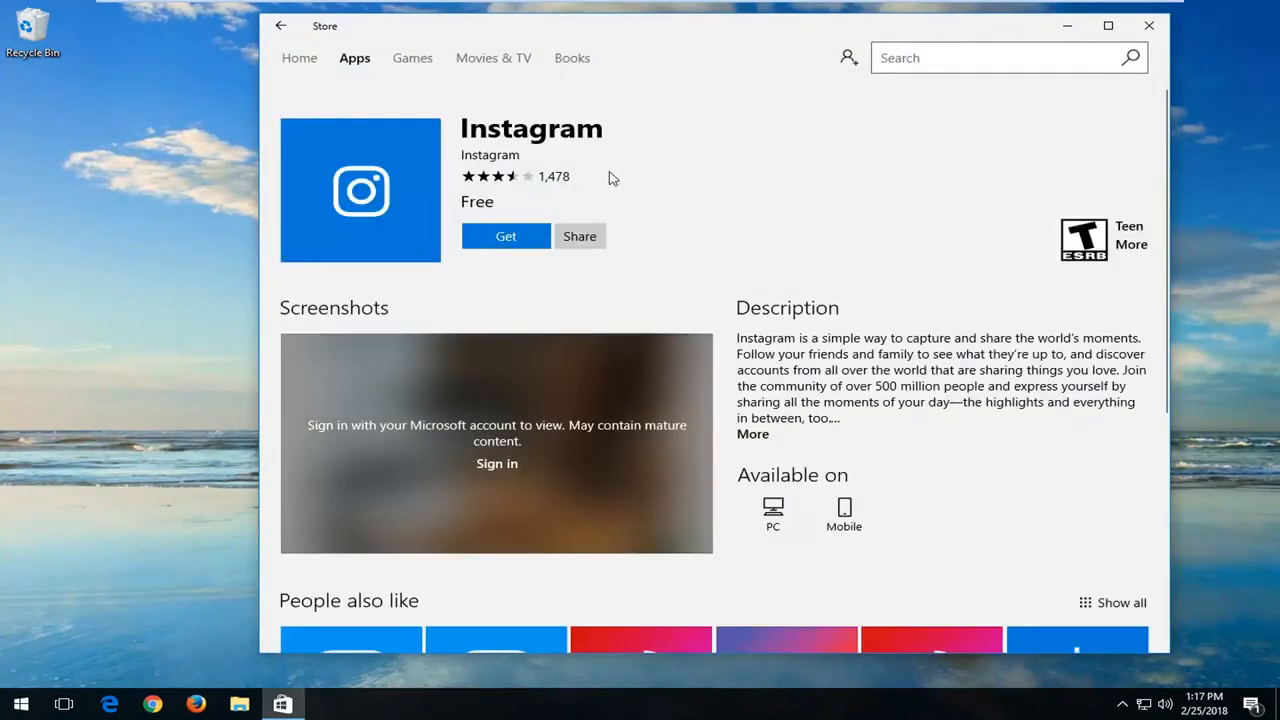
{"action": "mouse_move", "coordinate": [582, 181]}
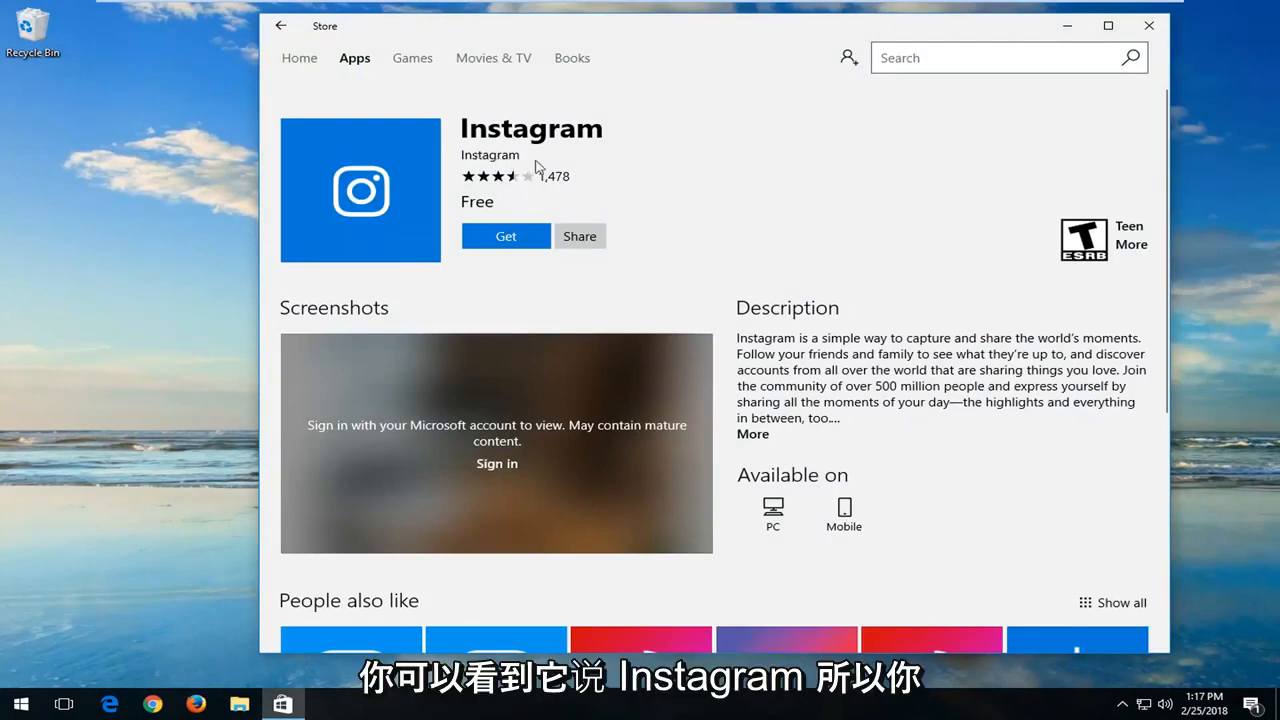
{"action": "mouse_move", "coordinate": [497, 167]}
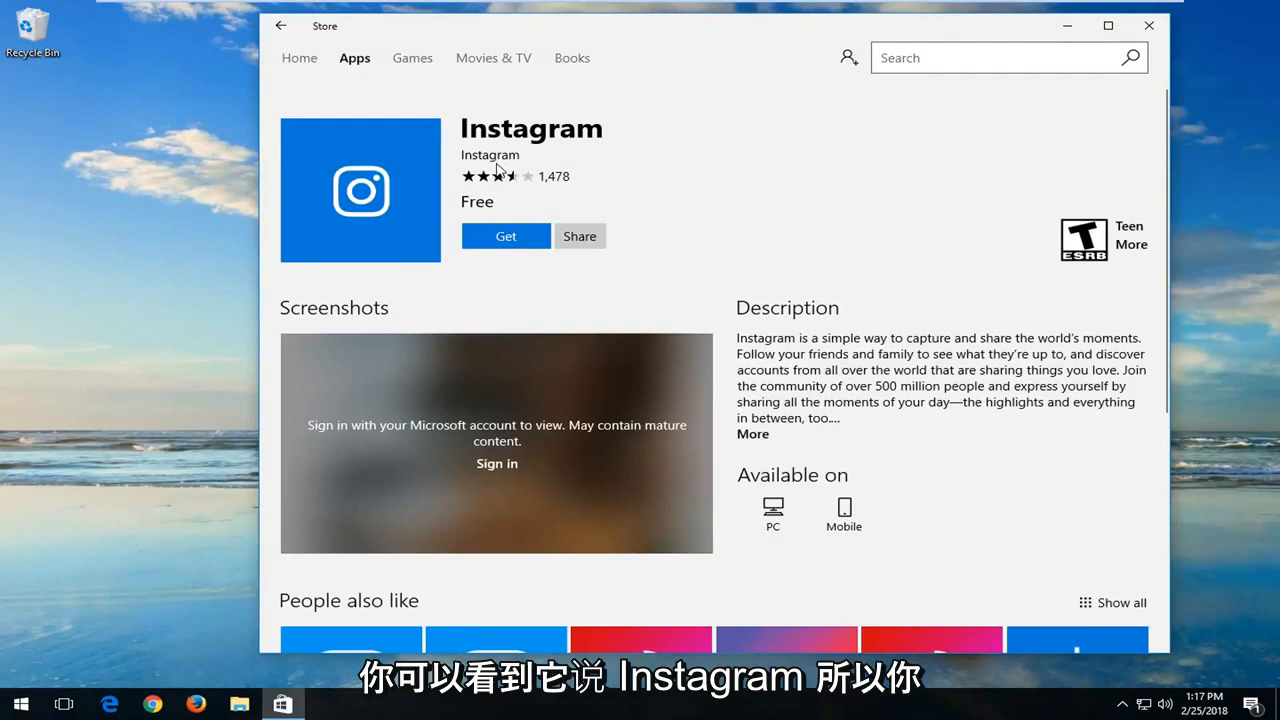
Step: Get the free Instagram app and let it finish installing
{"action": "left_click", "coordinate": [505, 236]}
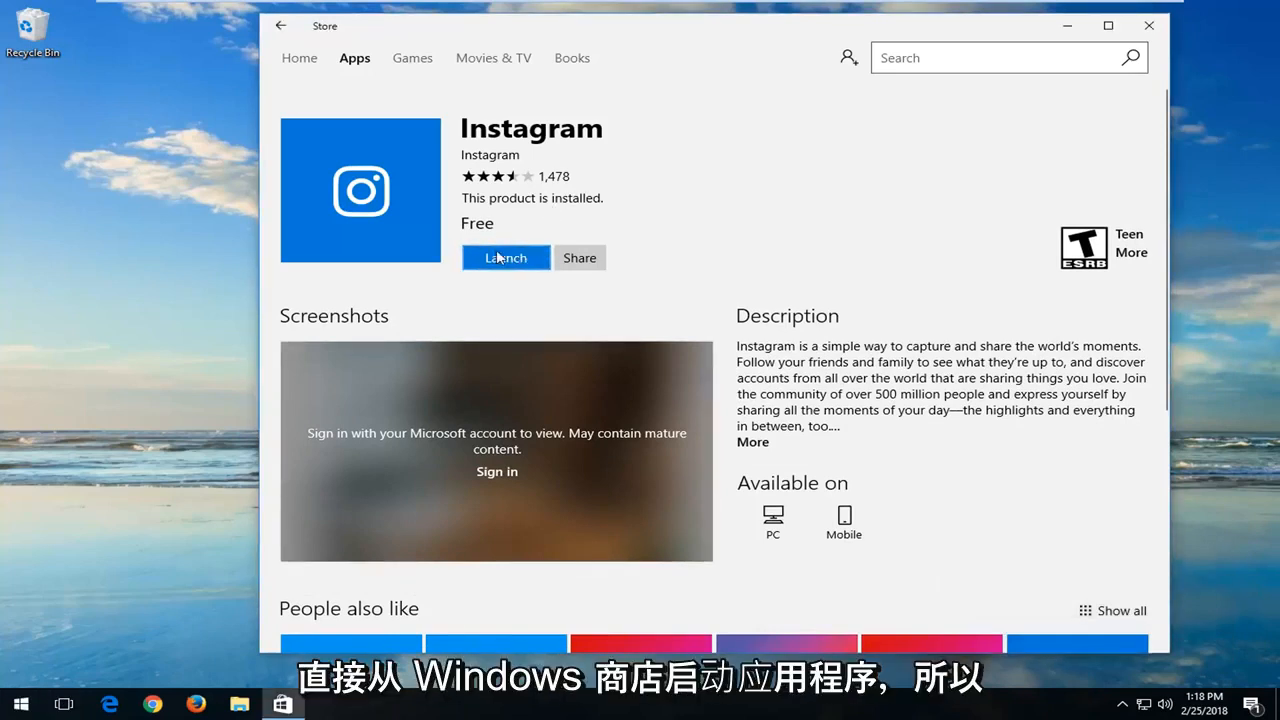
Step: Launch Instagram from the Store and dismiss its contacts-access prompt
{"action": "left_click", "coordinate": [505, 257]}
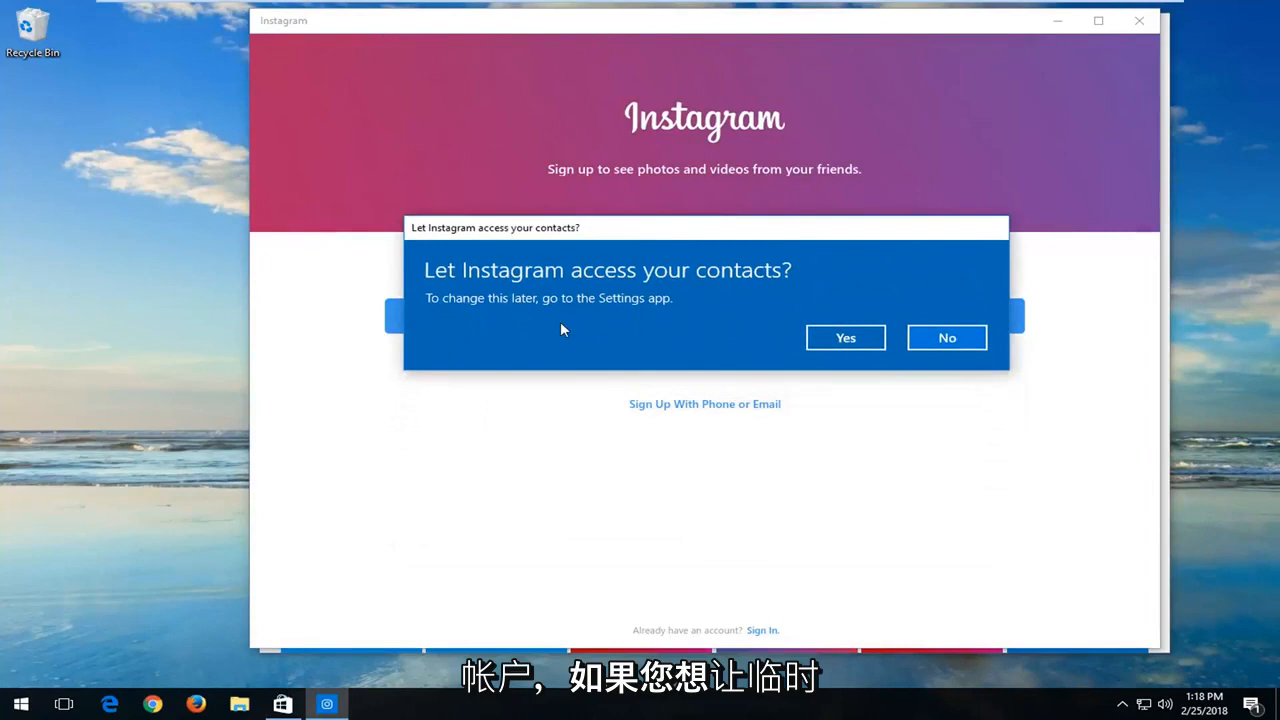
{"action": "mouse_move", "coordinate": [629, 405]}
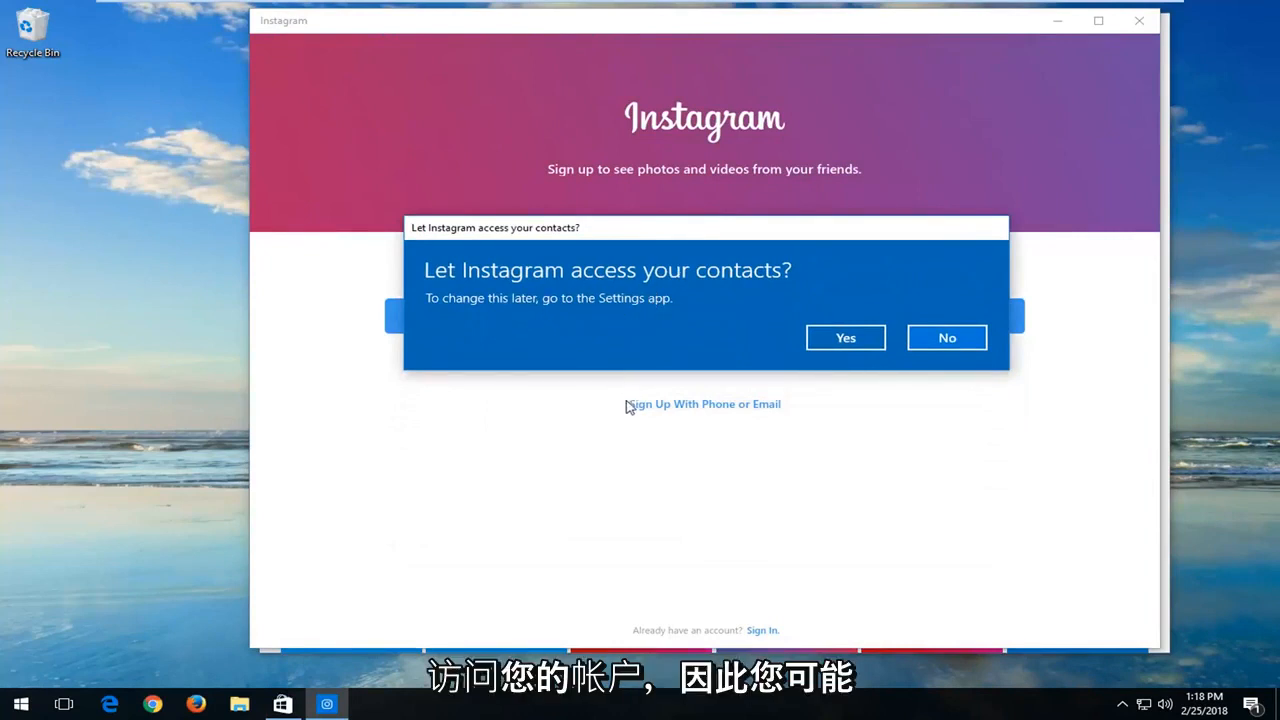
{"action": "mouse_move", "coordinate": [520, 318]}
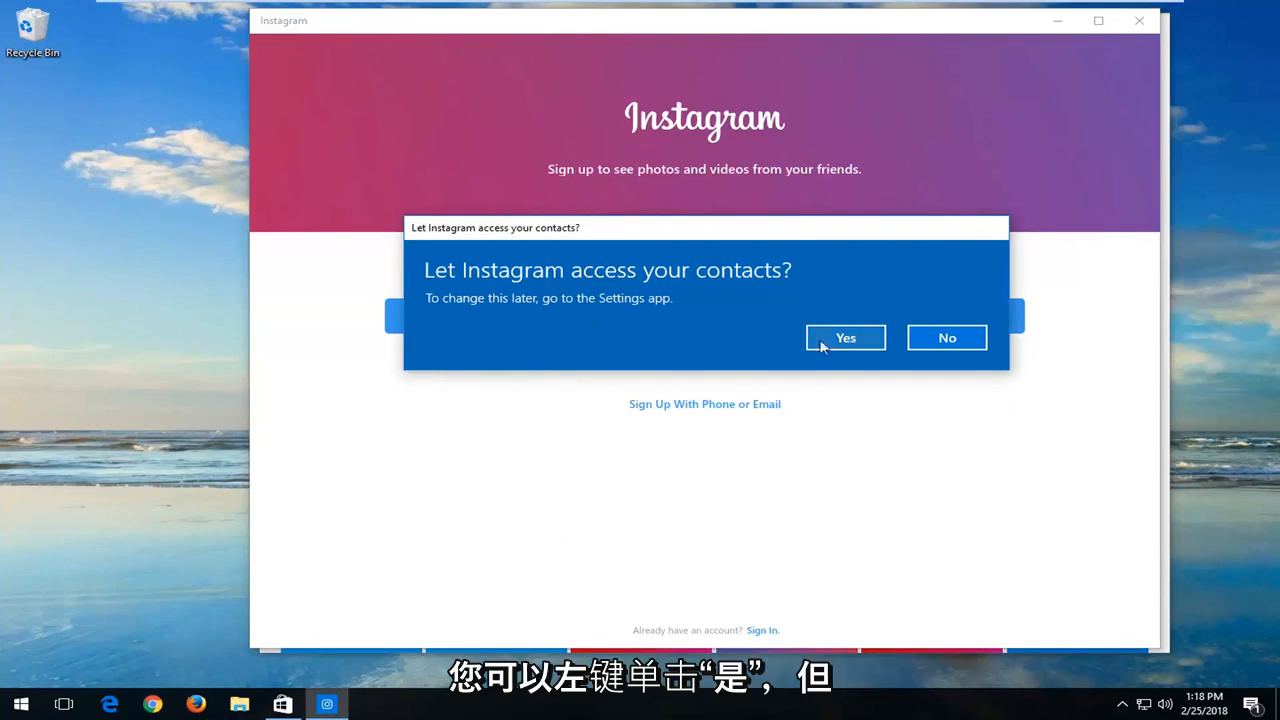
{"action": "left_click_drag", "start_coordinate": [705, 227], "coordinate": [738, 461]}
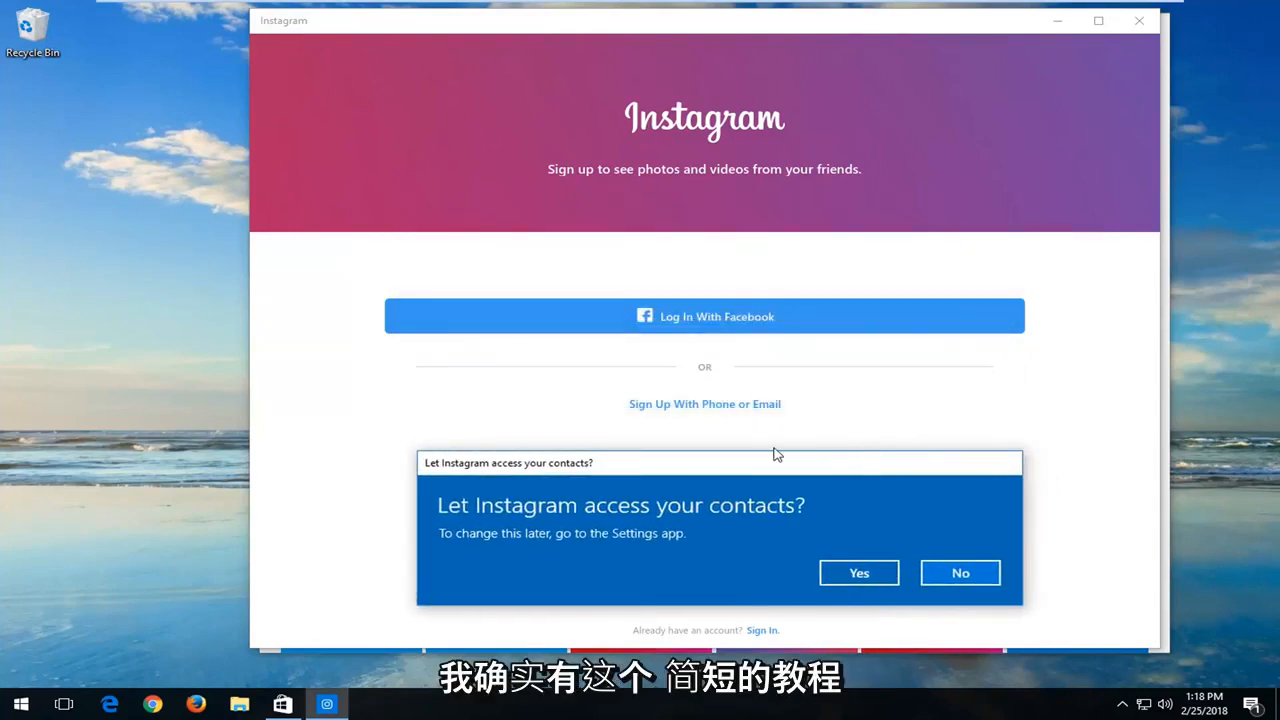
{"action": "mouse_move", "coordinate": [763, 448]}
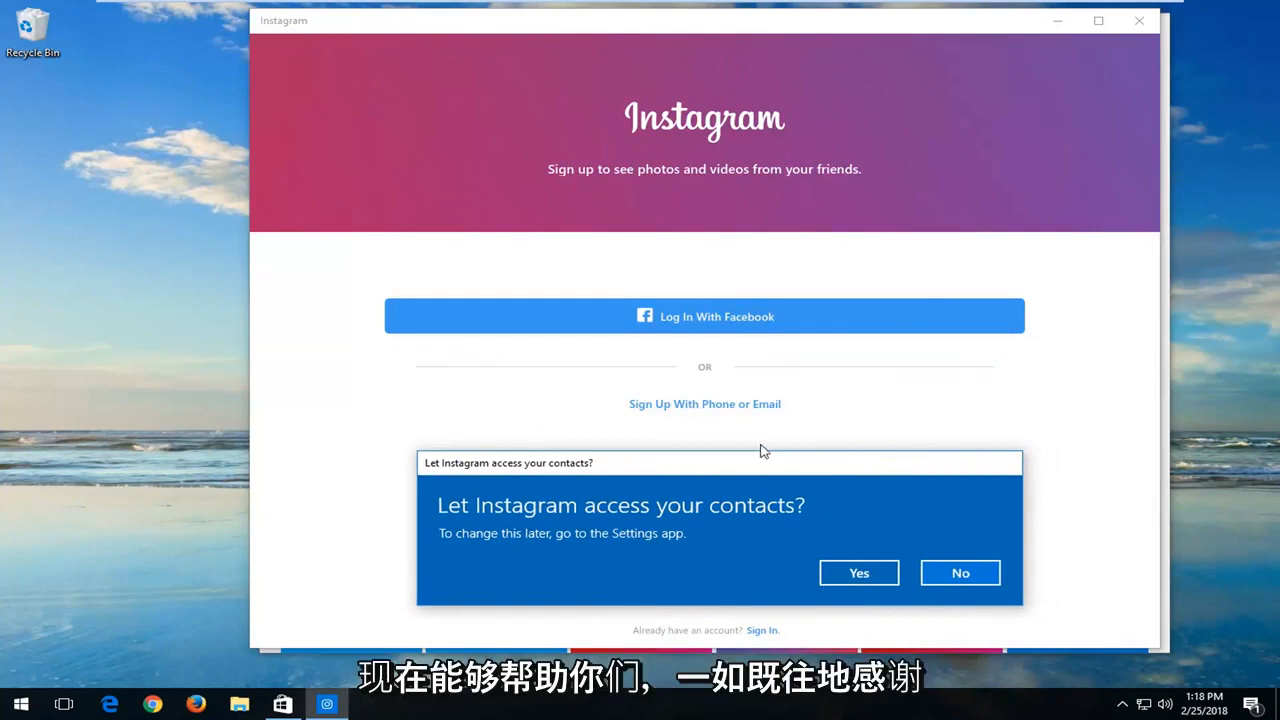
{"action": "left_click", "coordinate": [960, 572]}
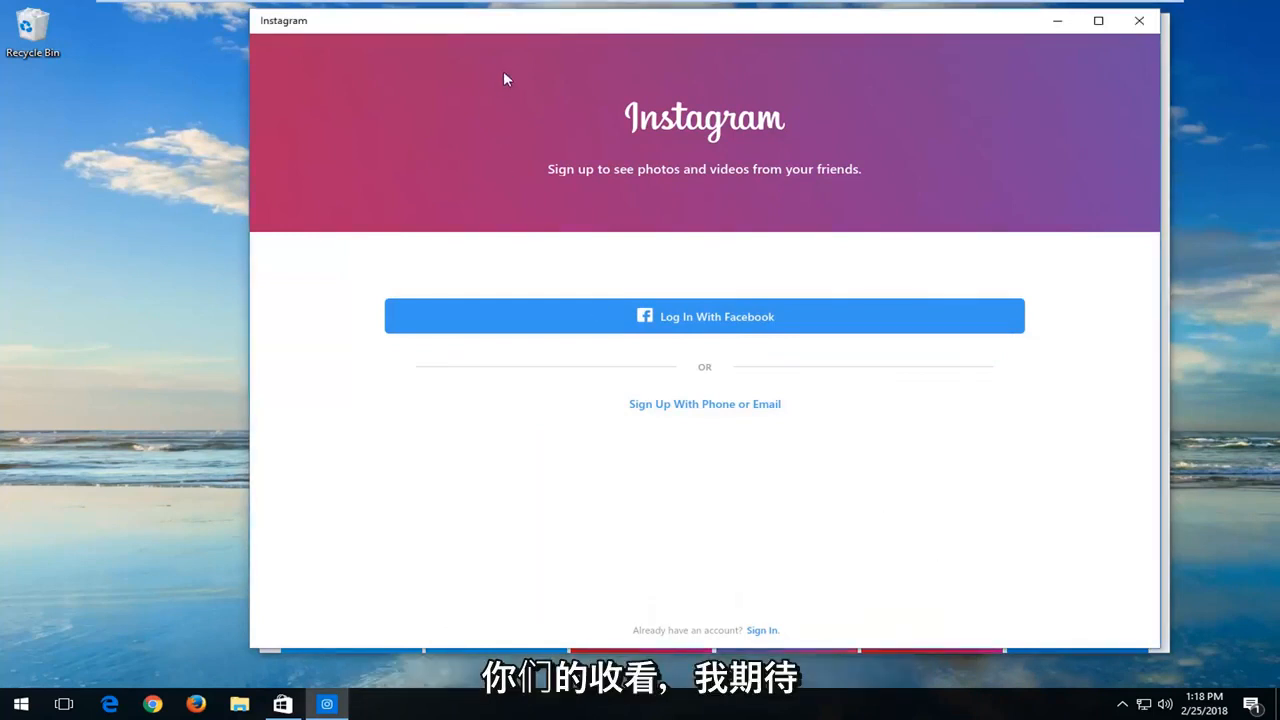